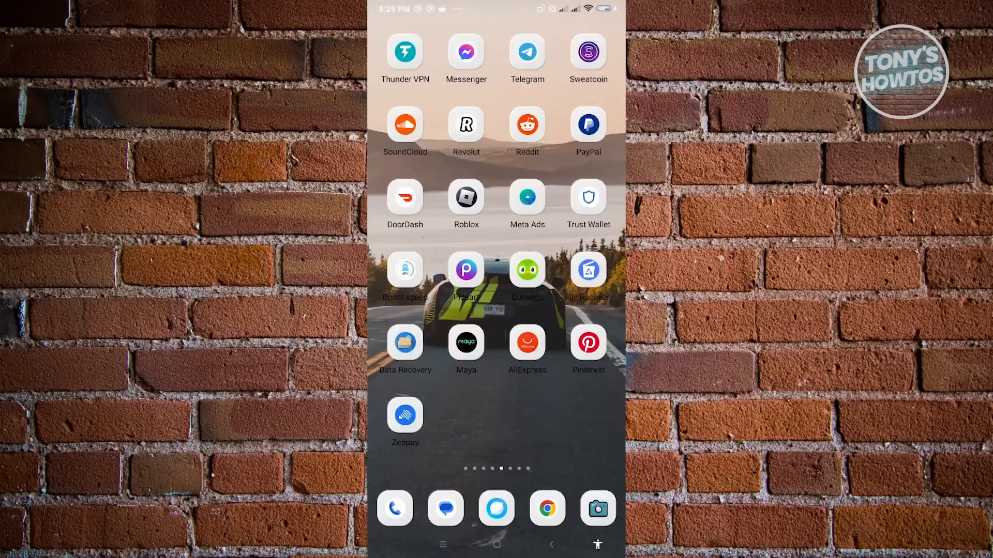
# Launch Messenger from the home screen to reach its side menu of Chats, Marketplace, Requests, Archive
pyautogui.click(465, 51)
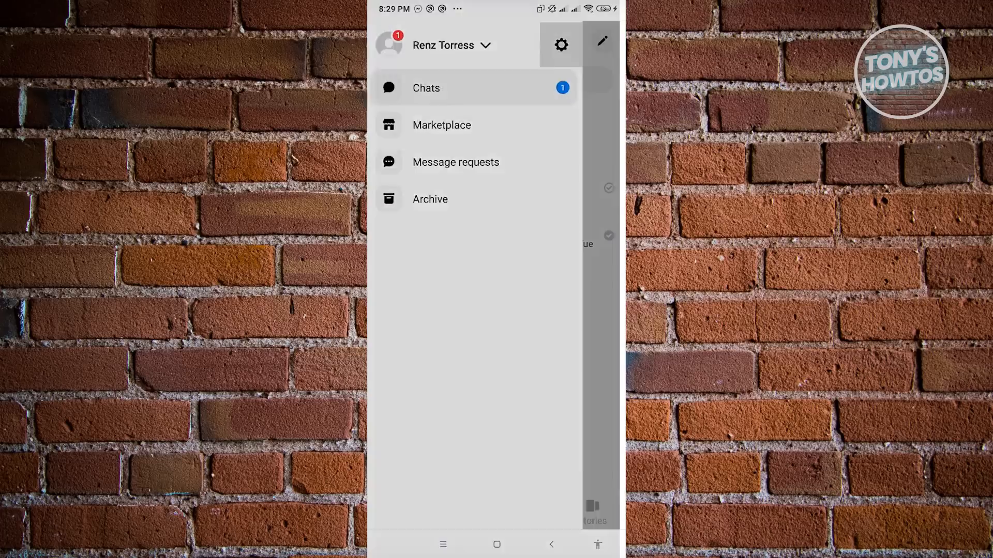
pyautogui.click(559, 44)
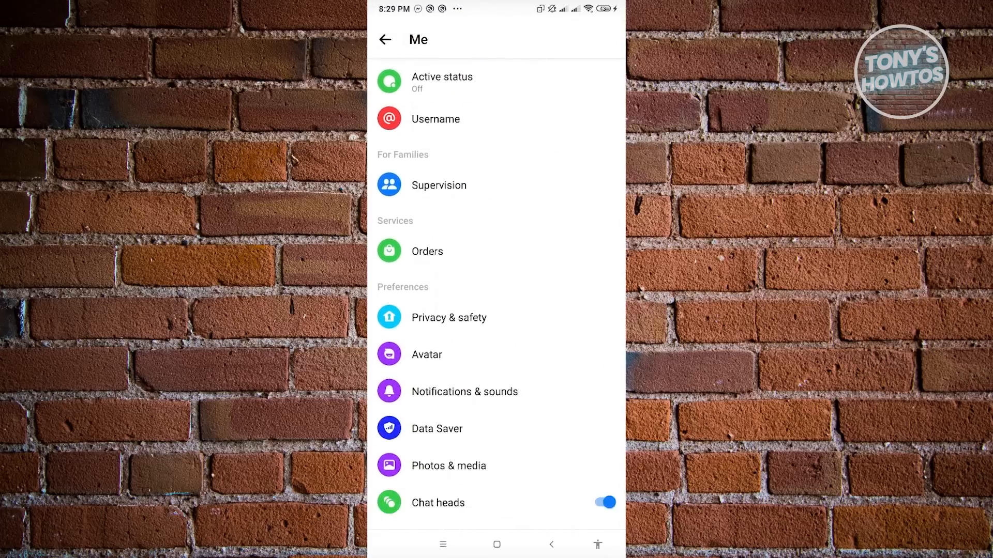
pyautogui.scroll(-3)
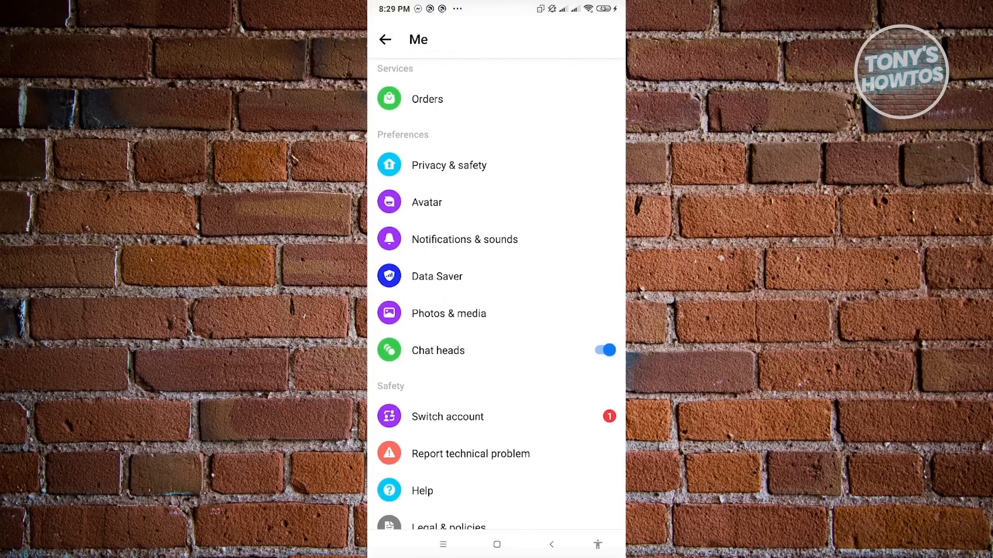
pyautogui.scroll(-3)
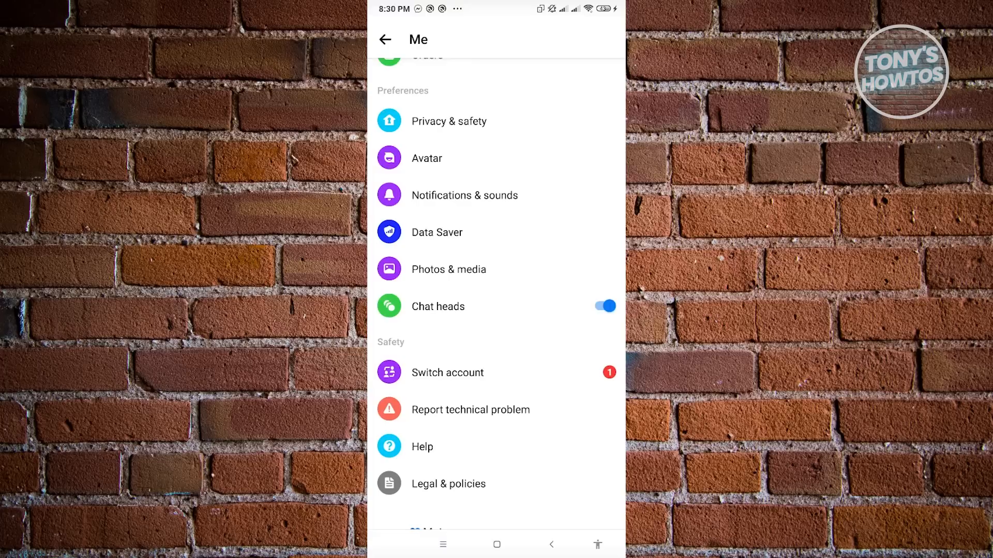
pyautogui.click(386, 39)
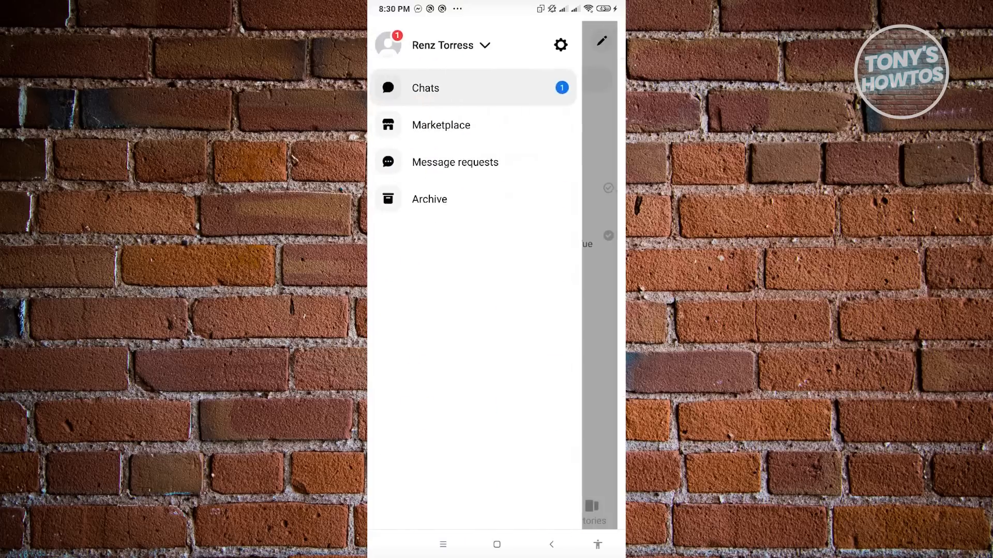
# Select Chats in the side drawer to show the conversation list
pyautogui.click(425, 87)
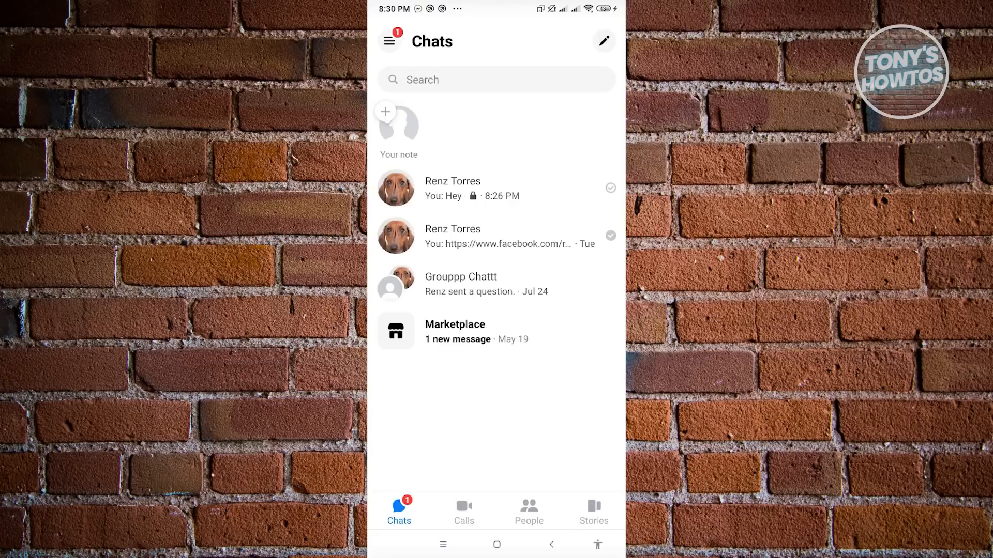
pyautogui.click(603, 40)
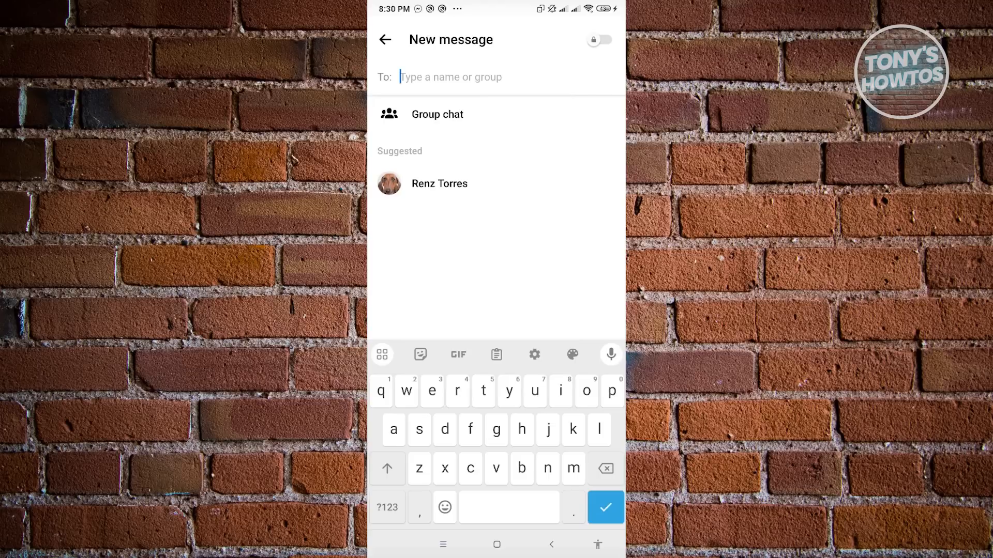
pyautogui.click(598, 39)
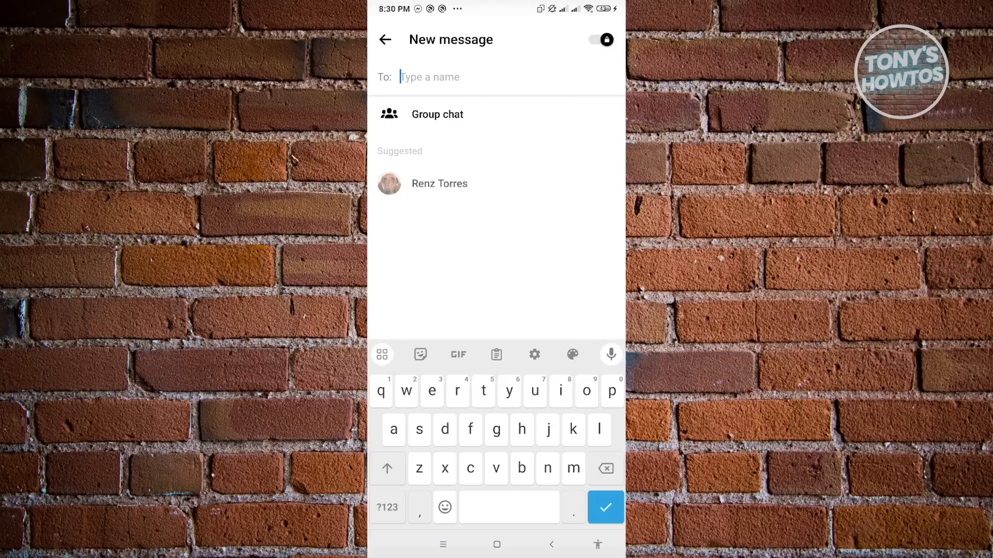
pyautogui.click(599, 40)
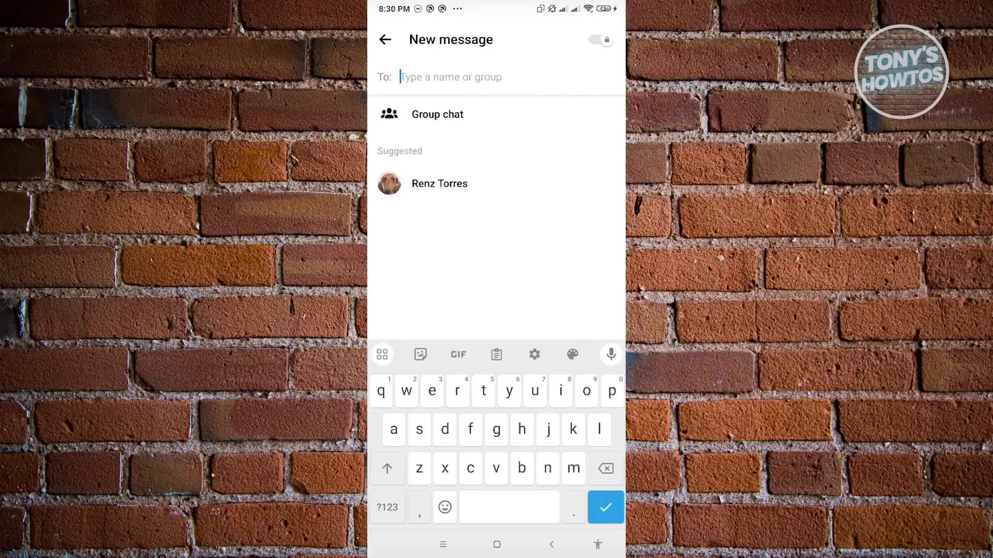
pyautogui.click(598, 39)
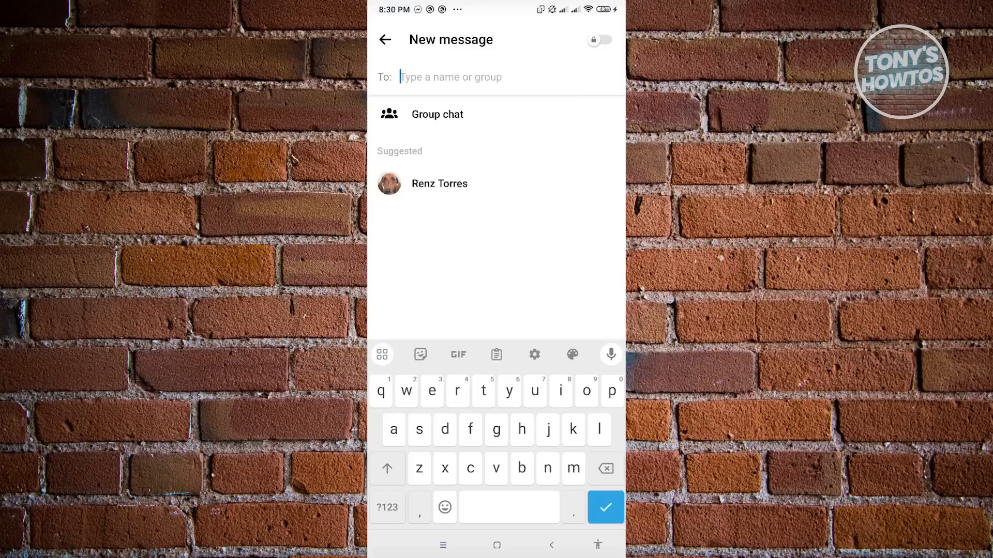
pyautogui.click(384, 40)
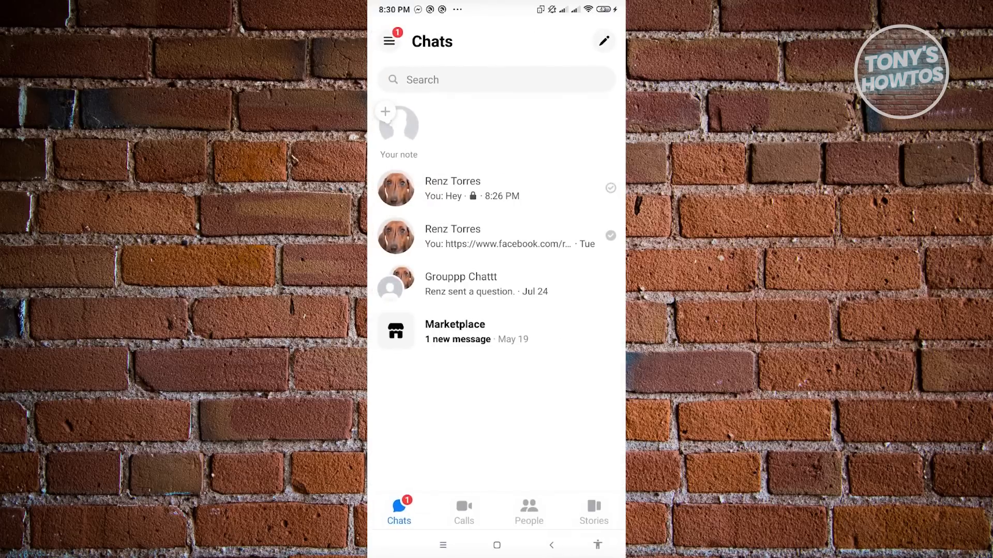